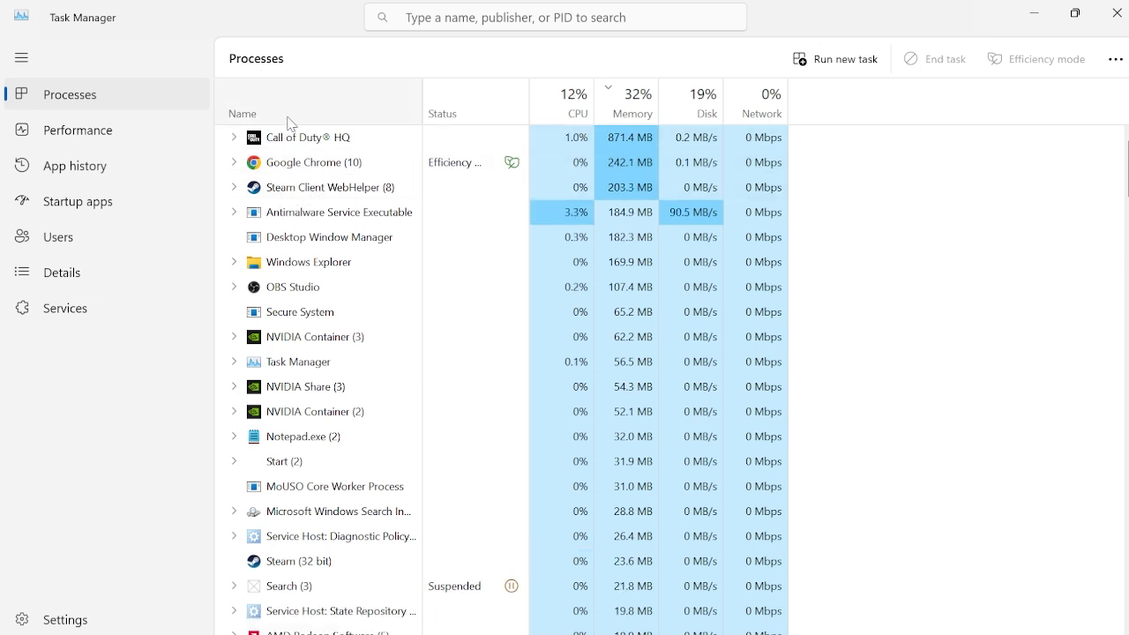
Step: End the Call of Duty HQ process and search 'call of' to confirm it is gone
{"action": "right_click", "coordinate": [300, 137]}
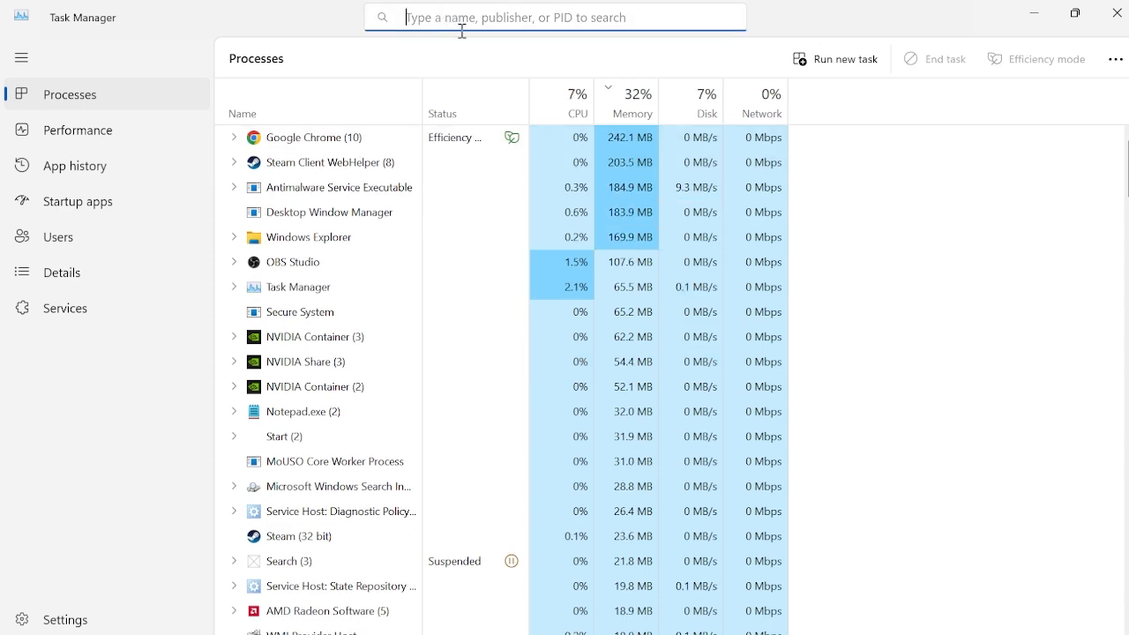
{"action": "type", "text": "call of"}
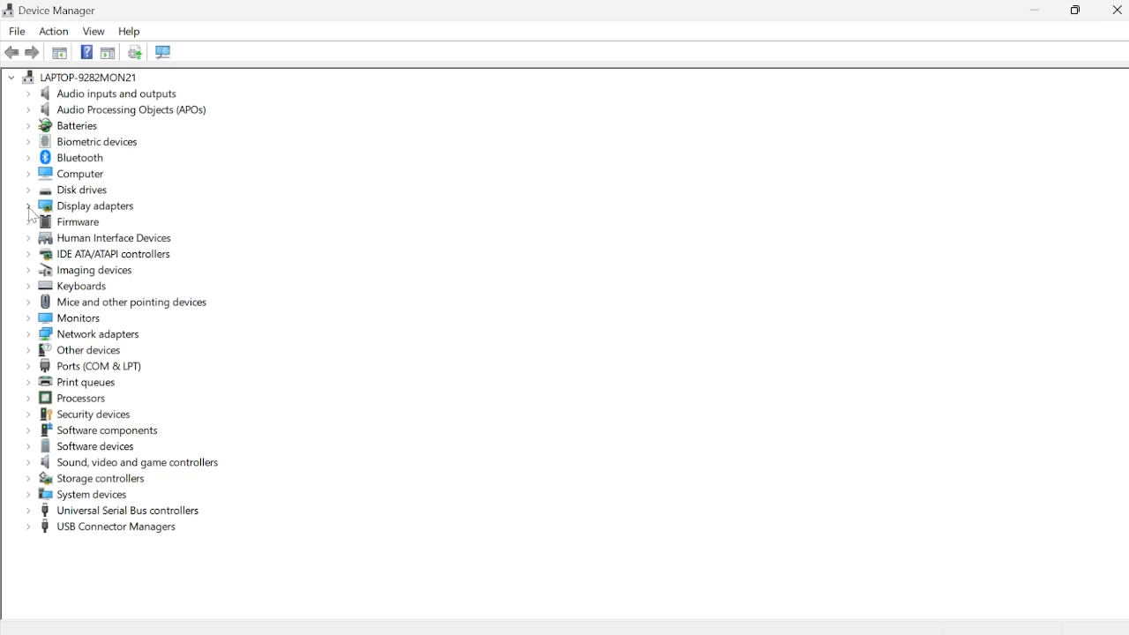
Step: Run an automatic driver update search for the NVIDIA GeForce GTX 1660 Ti under Display adapters
{"action": "left_click", "coordinate": [28, 205]}
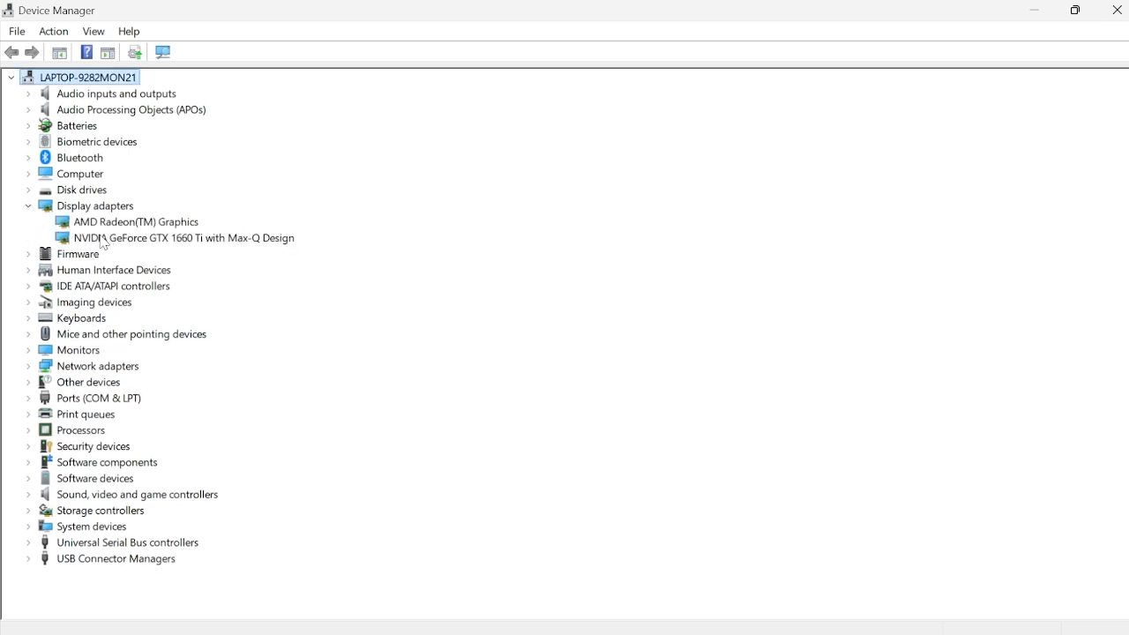
{"action": "left_click", "coordinate": [137, 222]}
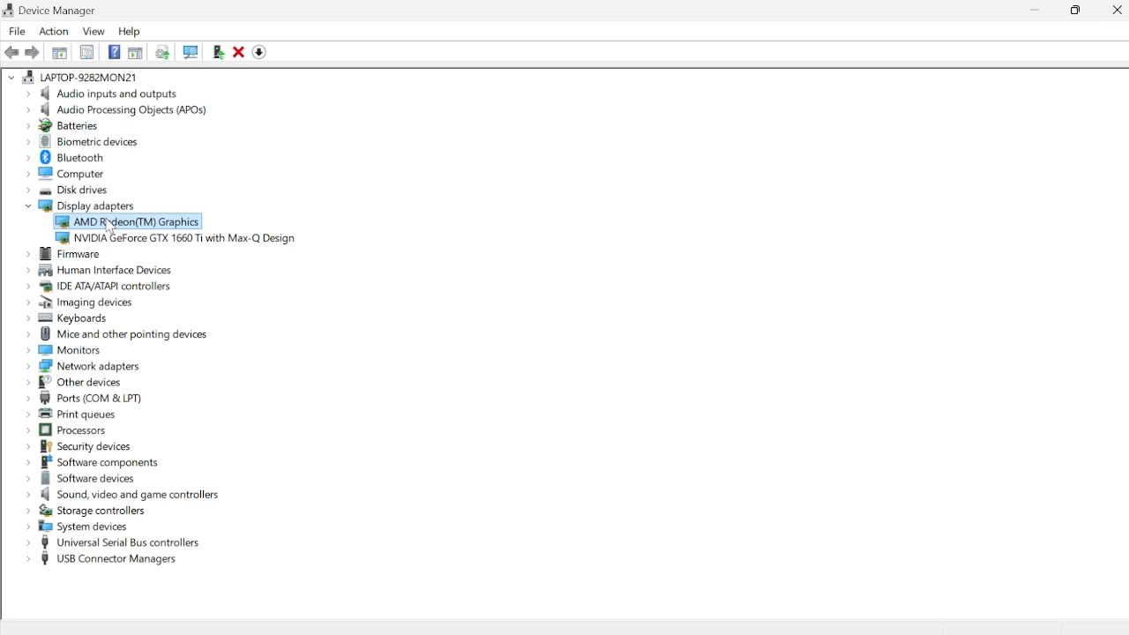
{"action": "left_click", "coordinate": [184, 236]}
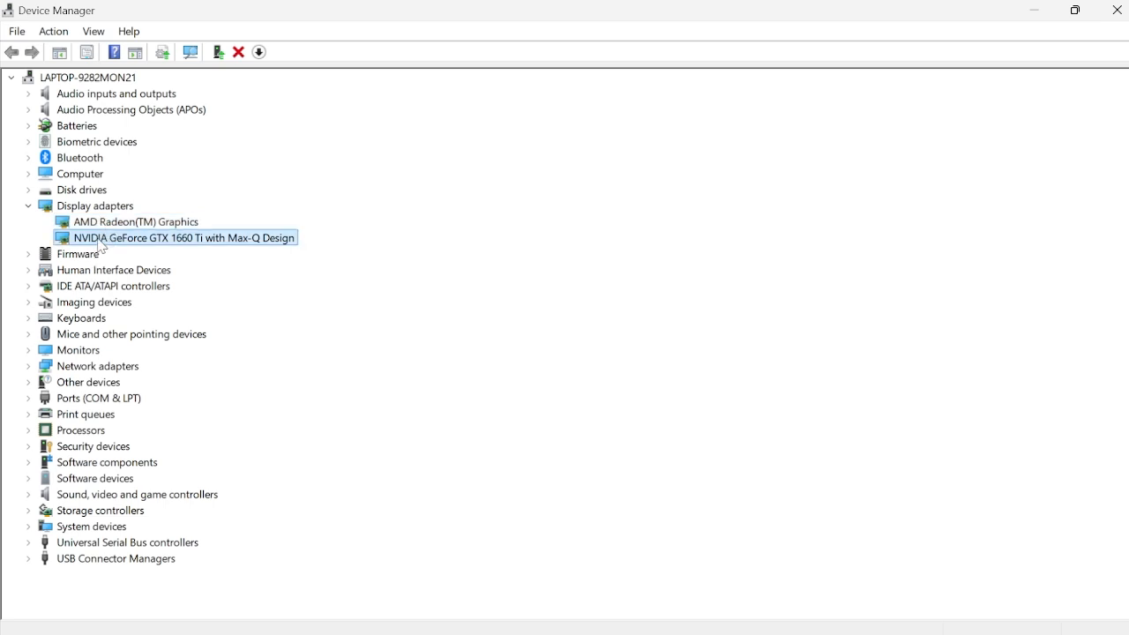
{"action": "right_click", "coordinate": [176, 237]}
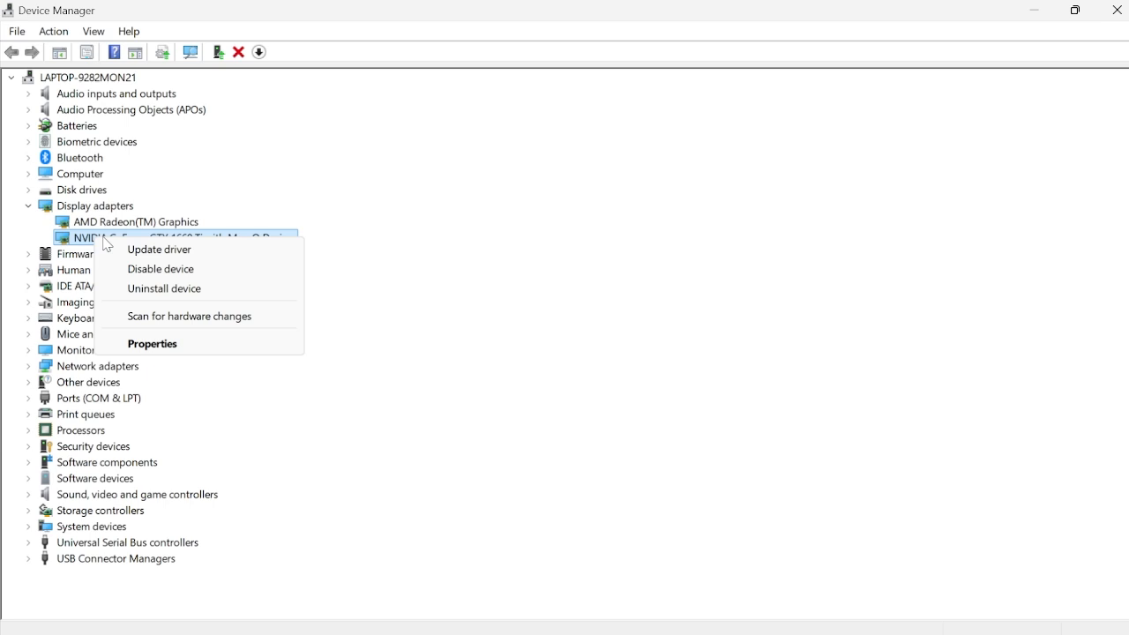
{"action": "left_click", "coordinate": [159, 248]}
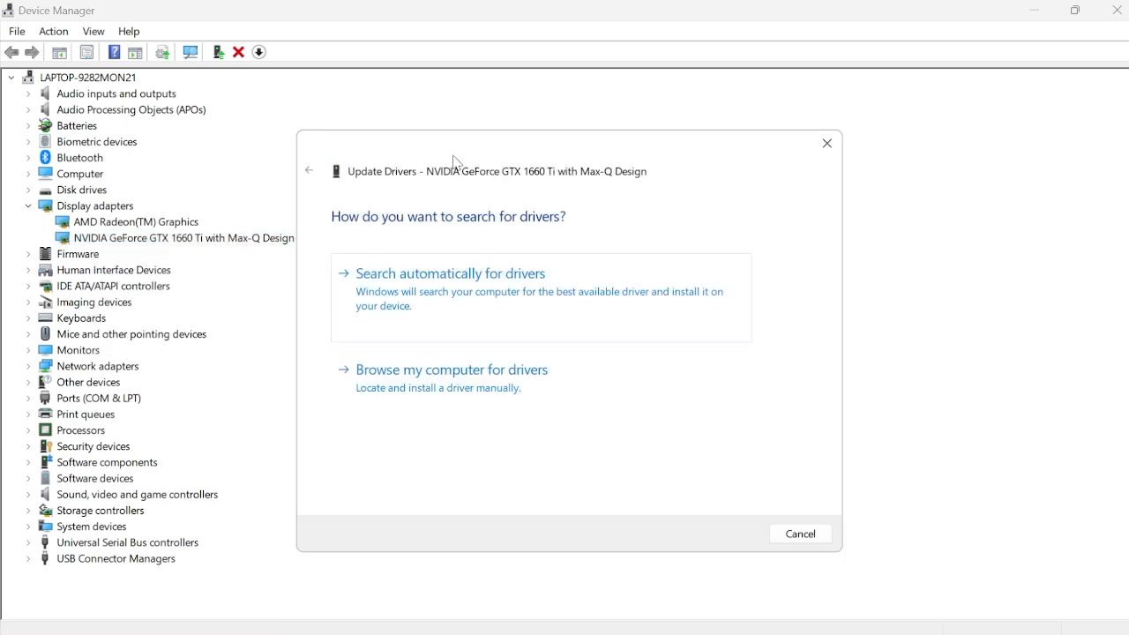
{"action": "left_click", "coordinate": [450, 271]}
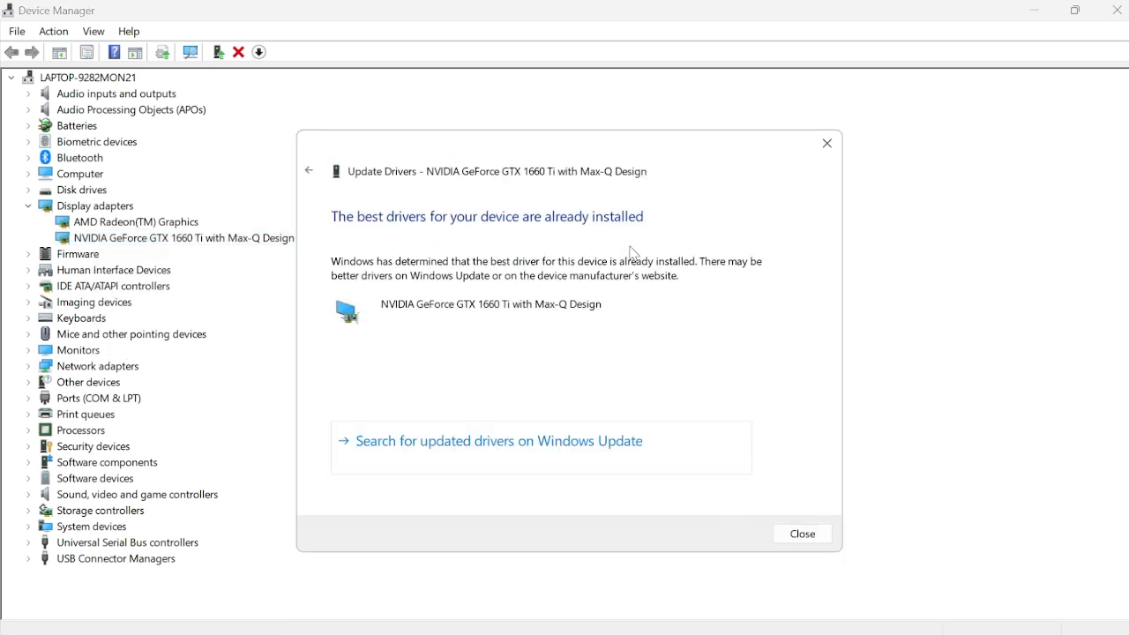
{"action": "mouse_move", "coordinate": [387, 229]}
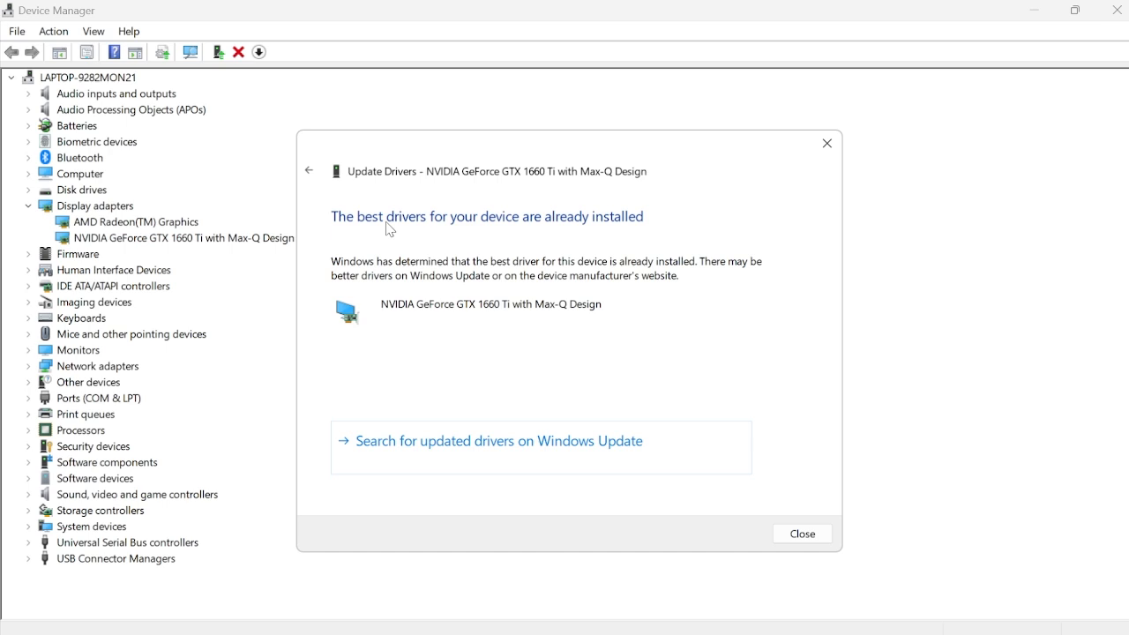
{"action": "mouse_move", "coordinate": [573, 222]}
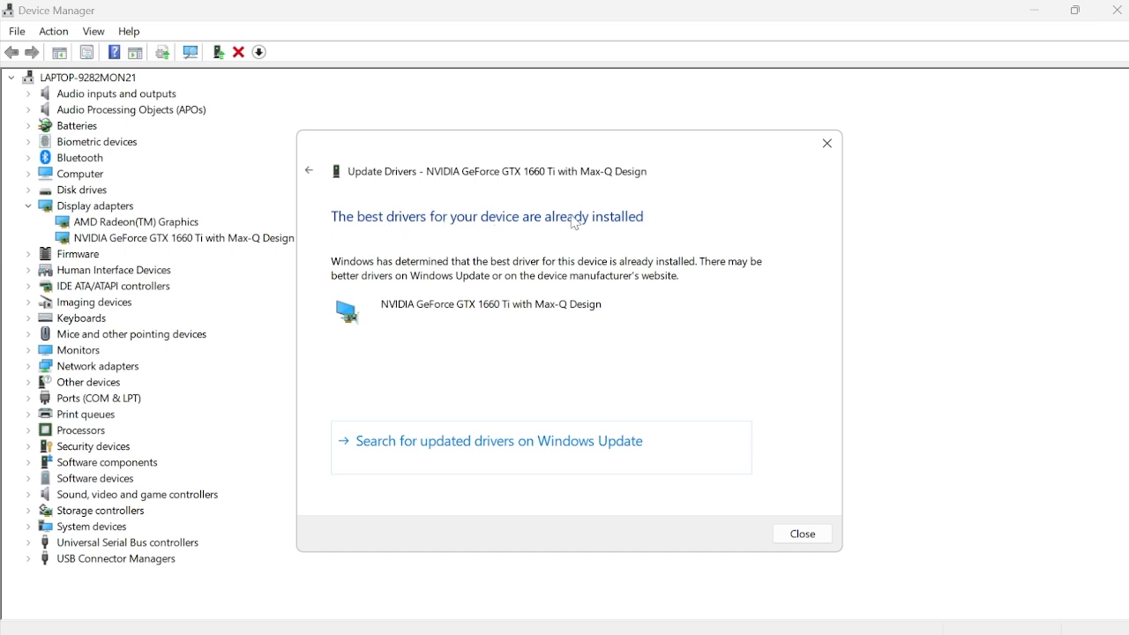
{"action": "mouse_move", "coordinate": [624, 250]}
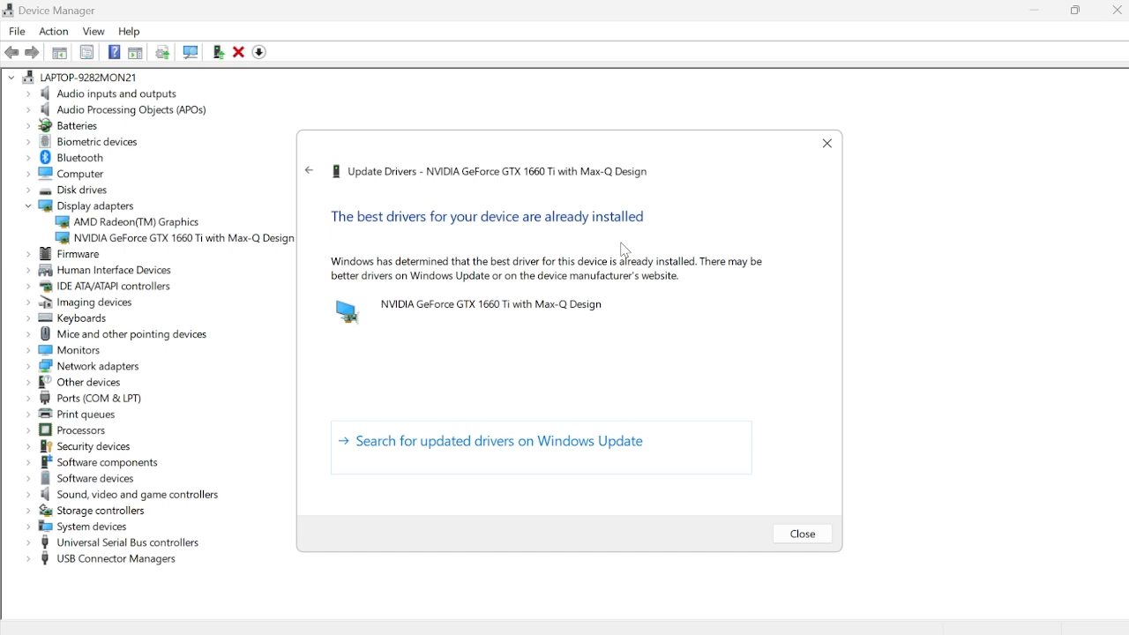
{"action": "mouse_move", "coordinate": [399, 310]}
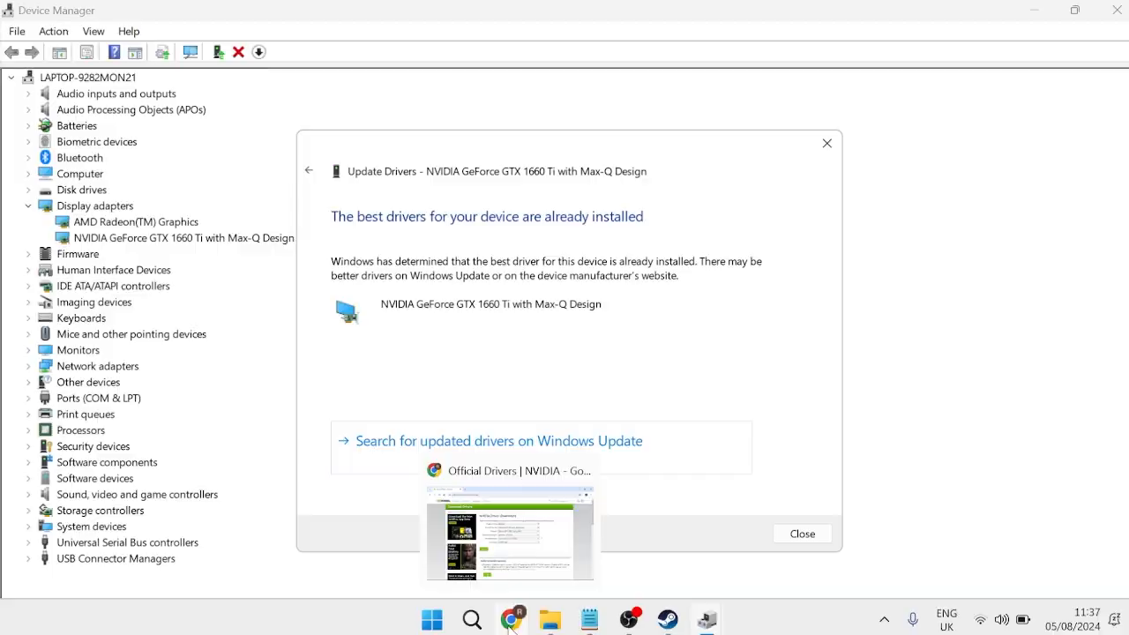
Step: Review the GeForce product type on NVIDIA's driver page, then search Google for 'intel graphics driver'
{"action": "left_click", "coordinate": [510, 533]}
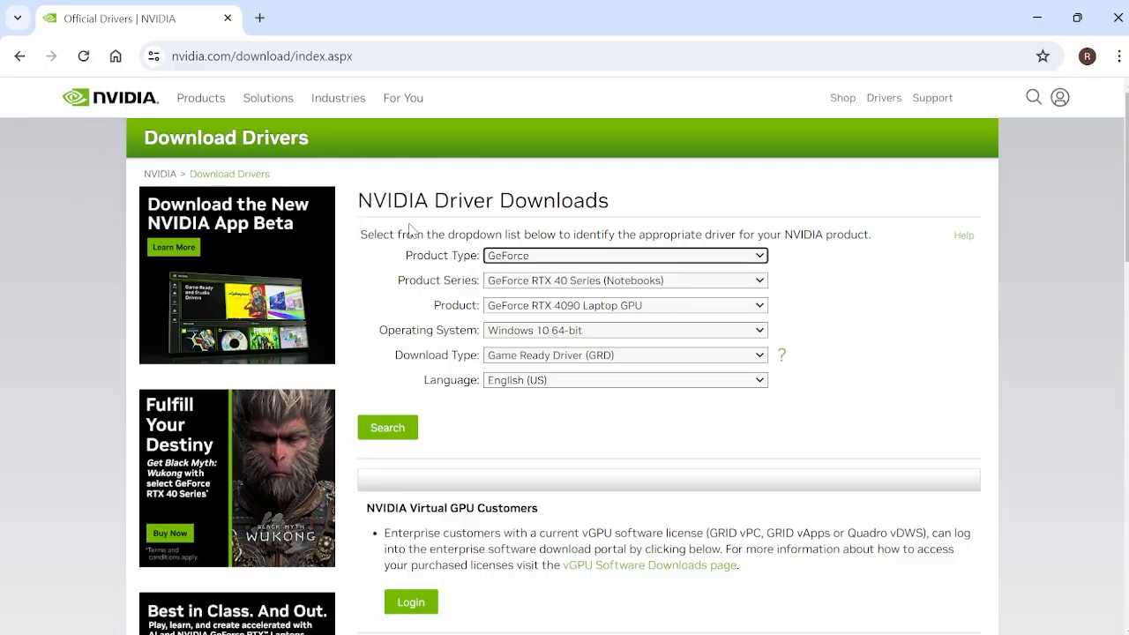
{"action": "left_click", "coordinate": [625, 254]}
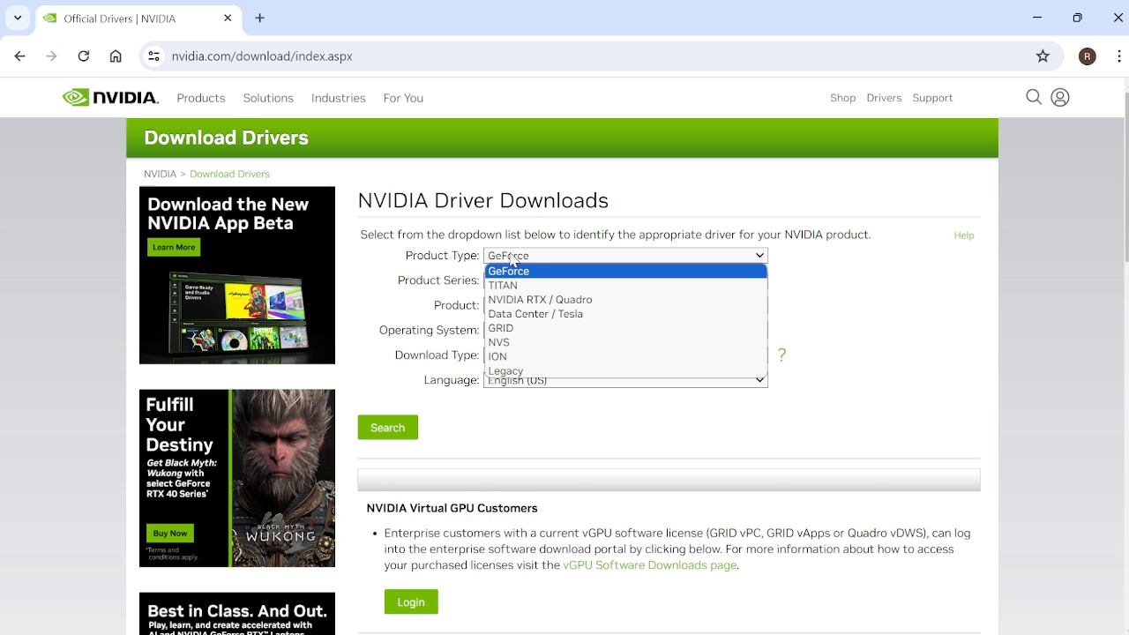
{"action": "left_click", "coordinate": [508, 272]}
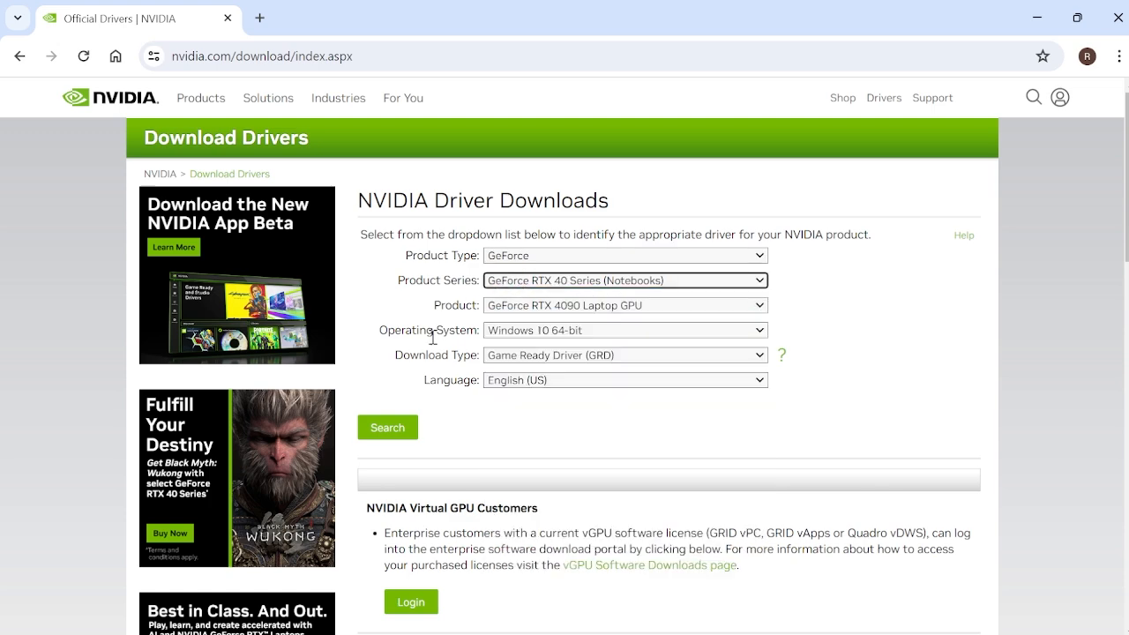
{"action": "left_click", "coordinate": [388, 427]}
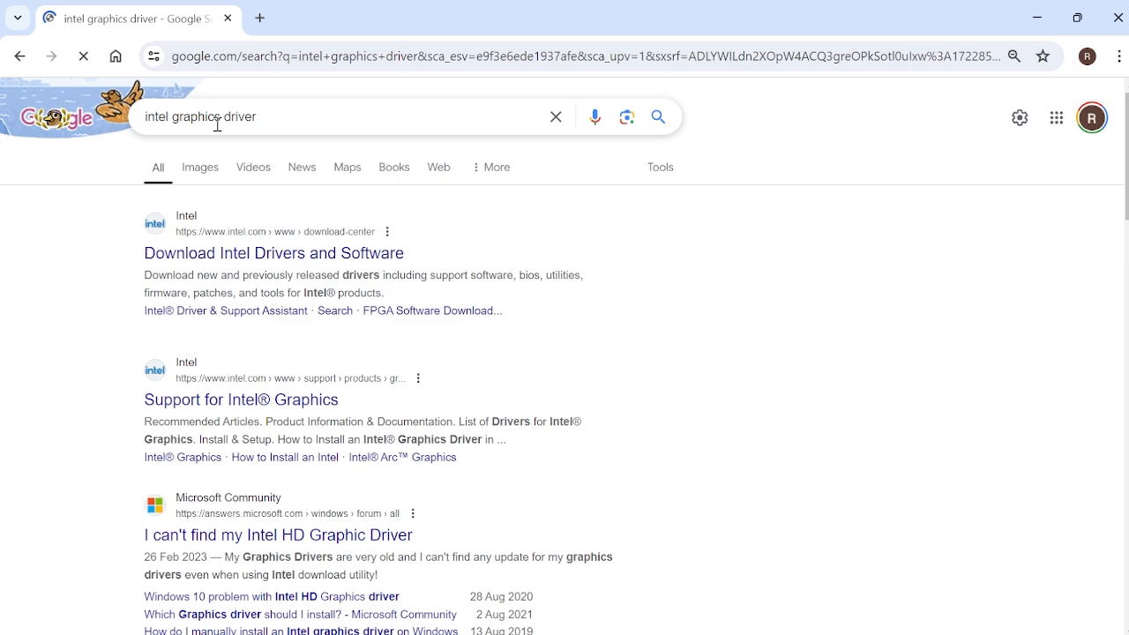
{"action": "left_click", "coordinate": [273, 254]}
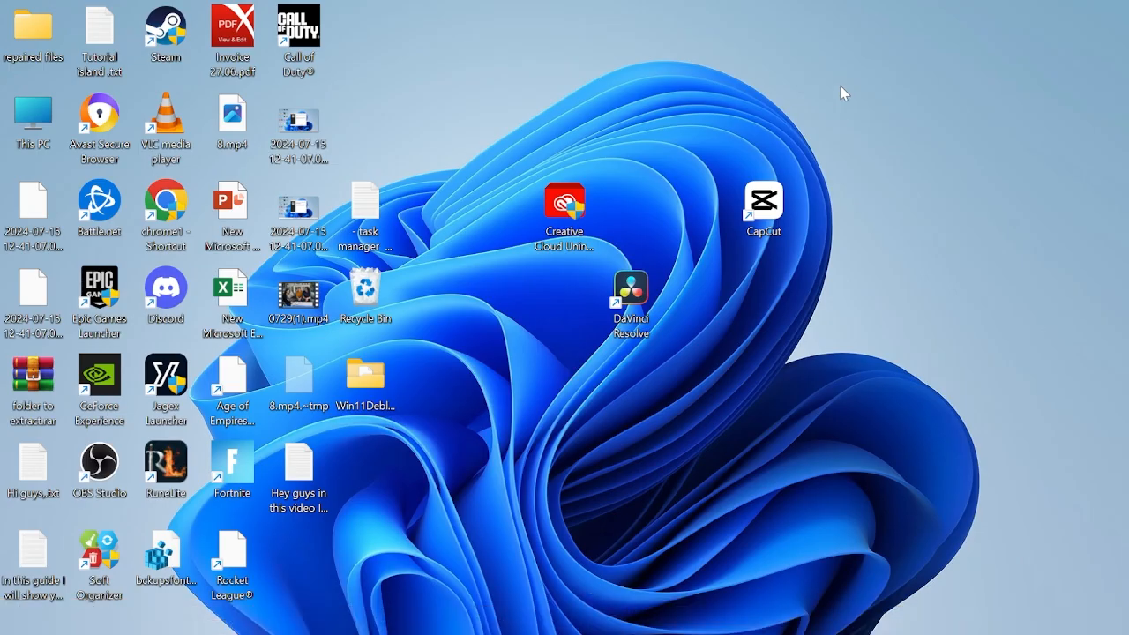
Step: Launch GeForce Experience and confirm Game Ready Driver 560.70 from 07/16/2024 is installed
{"action": "type", "text": "geforce Experience"}
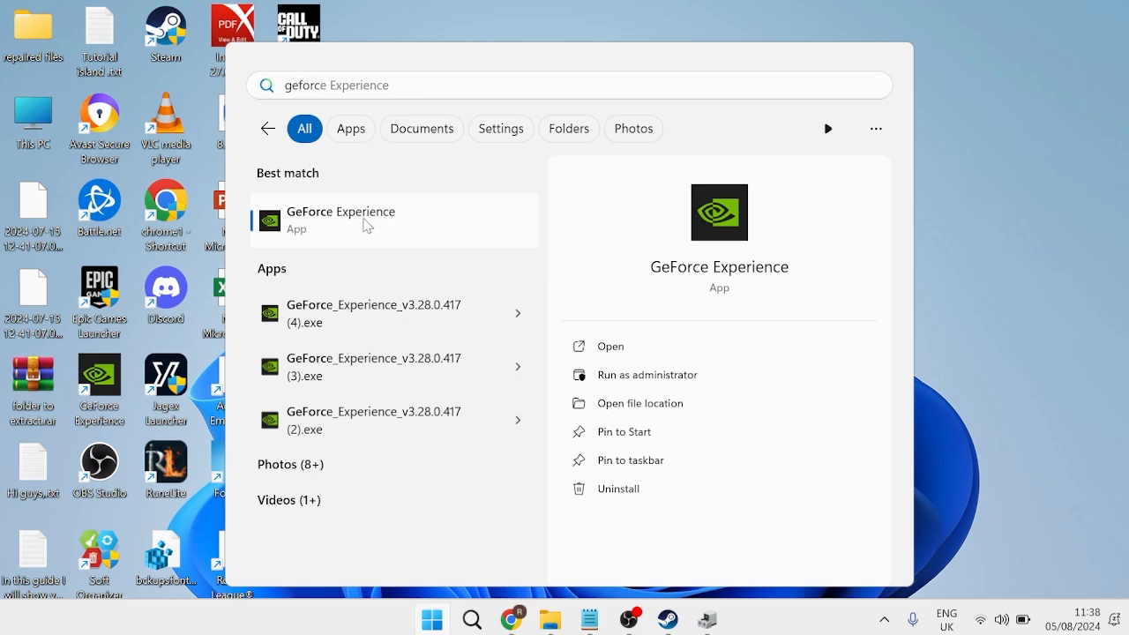
{"action": "left_click", "coordinate": [341, 219]}
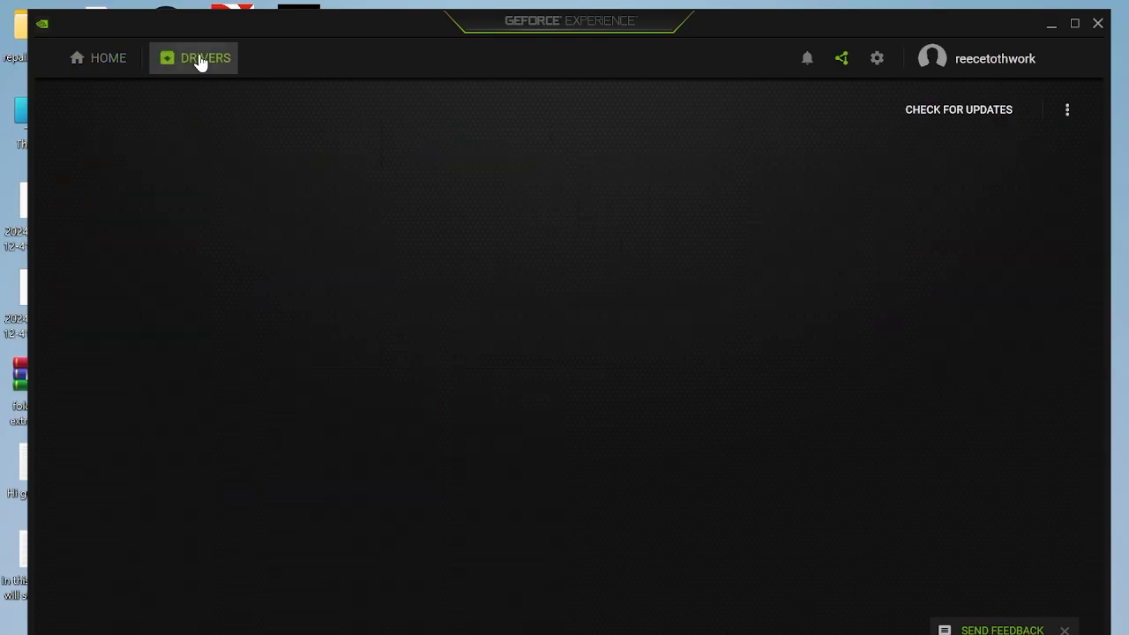
{"action": "left_click", "coordinate": [959, 123]}
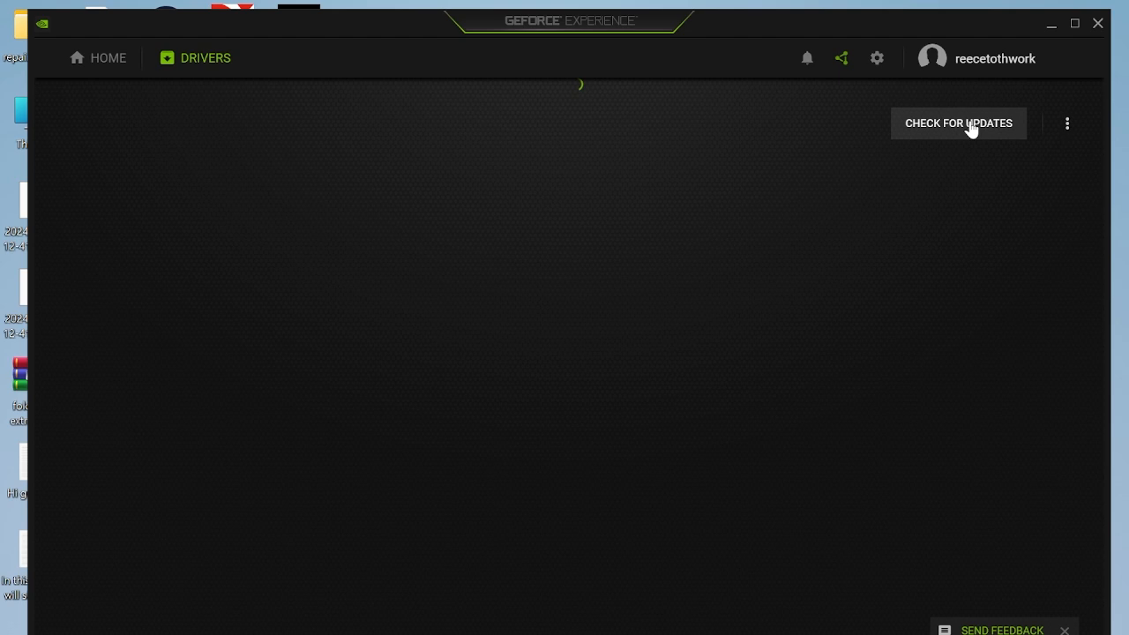
{"action": "left_click", "coordinate": [957, 124]}
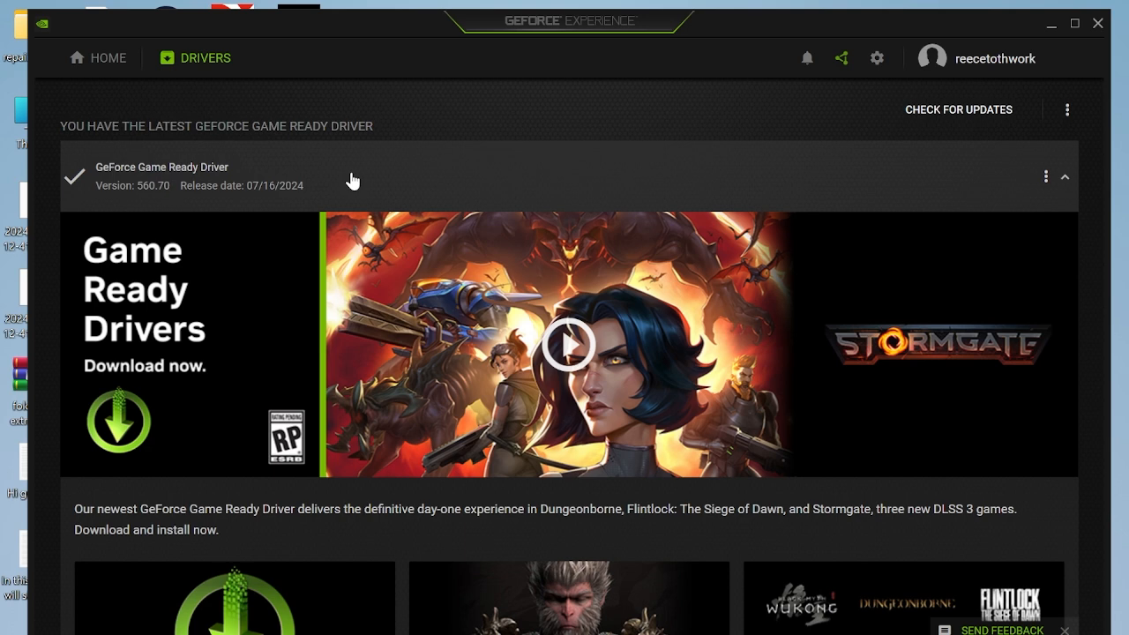
{"action": "mouse_move", "coordinate": [1046, 177]}
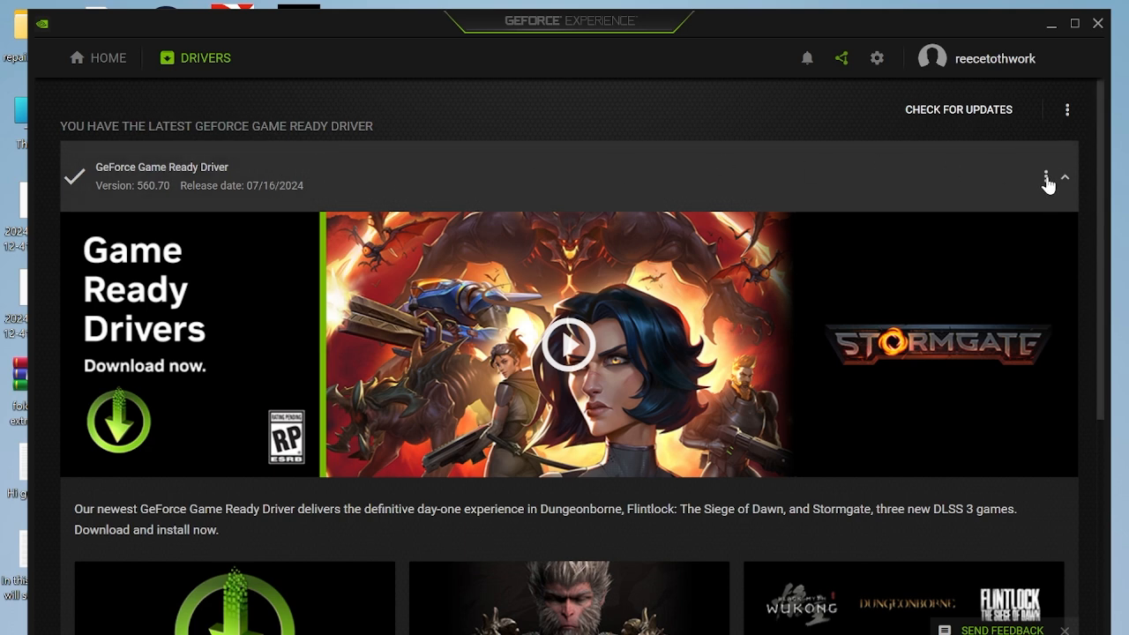
{"action": "left_click", "coordinate": [1046, 176]}
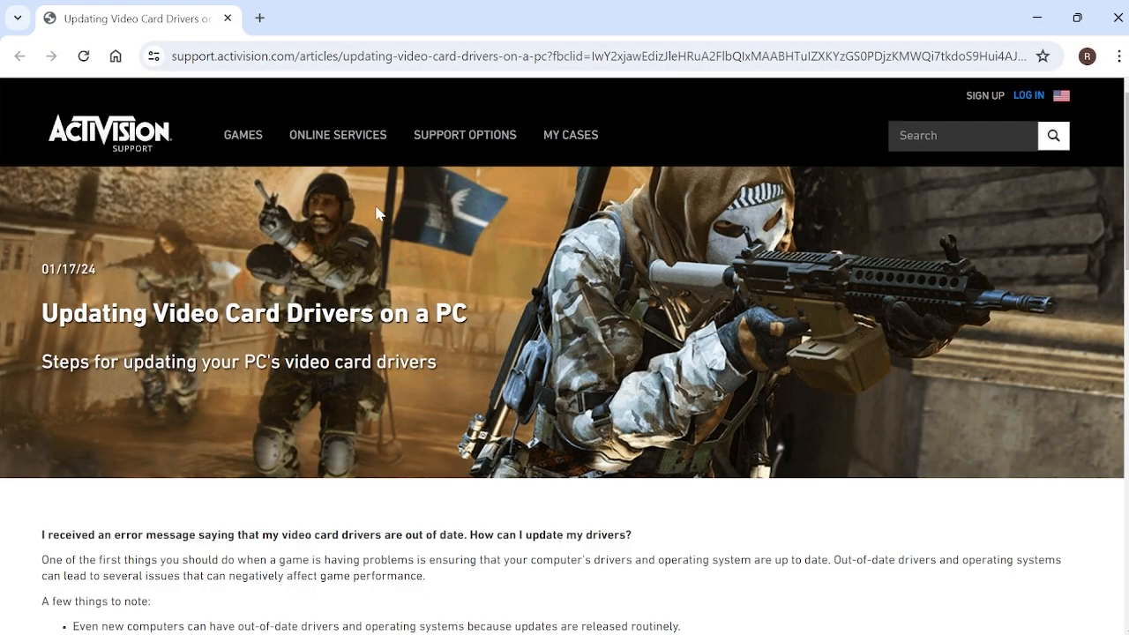
{"action": "mouse_move", "coordinate": [218, 225]}
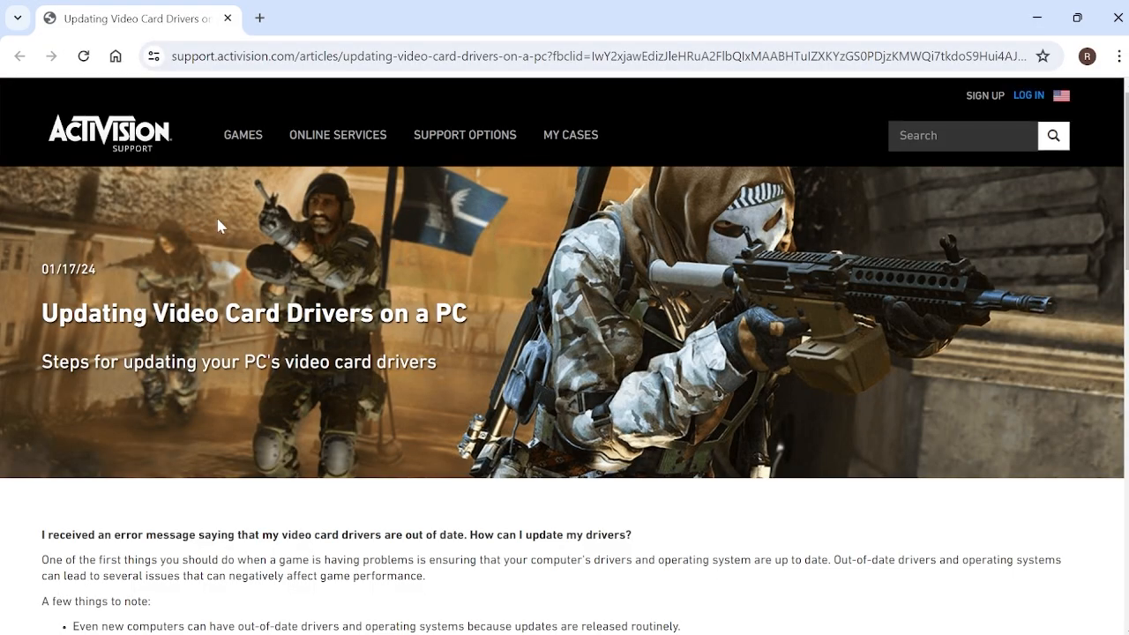
Step: Scroll the Activision article and open its AMD Drivers link in a new tab
{"action": "scroll", "scroll_direction": "down", "scroll_amount": 3}
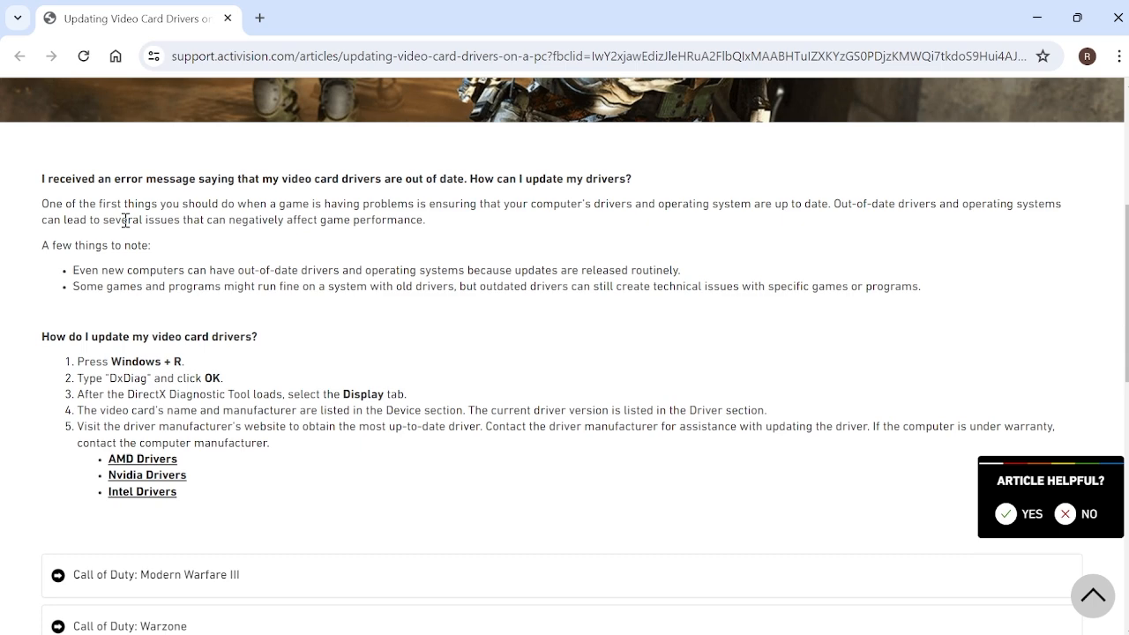
{"action": "scroll", "scroll_direction": "down", "scroll_amount": 3}
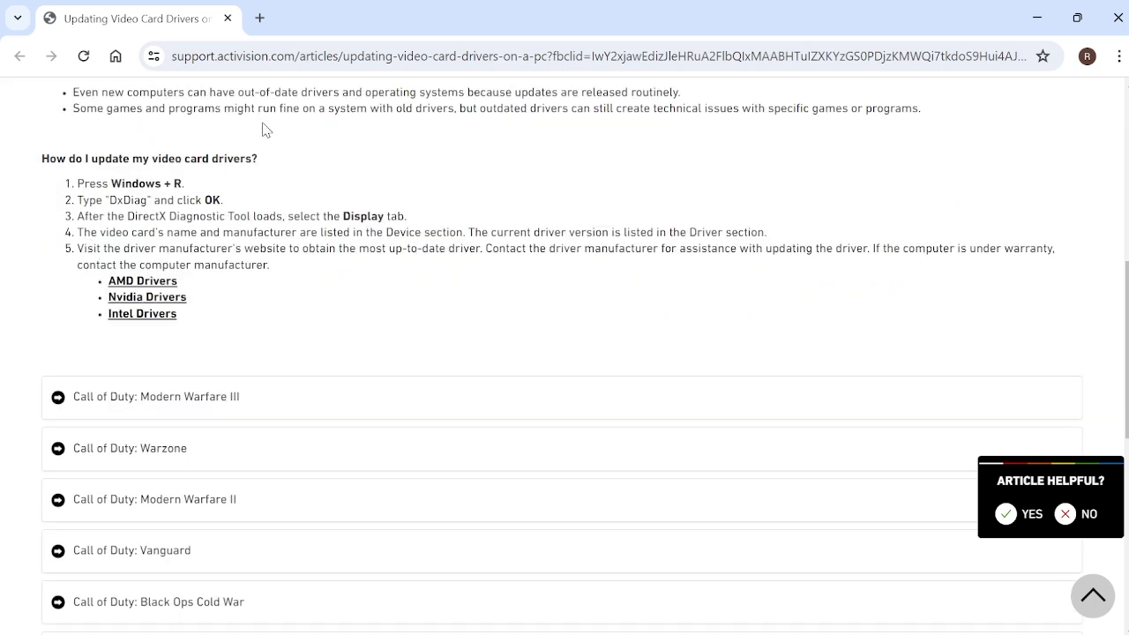
{"action": "scroll", "scroll_direction": "up", "scroll_amount": 3}
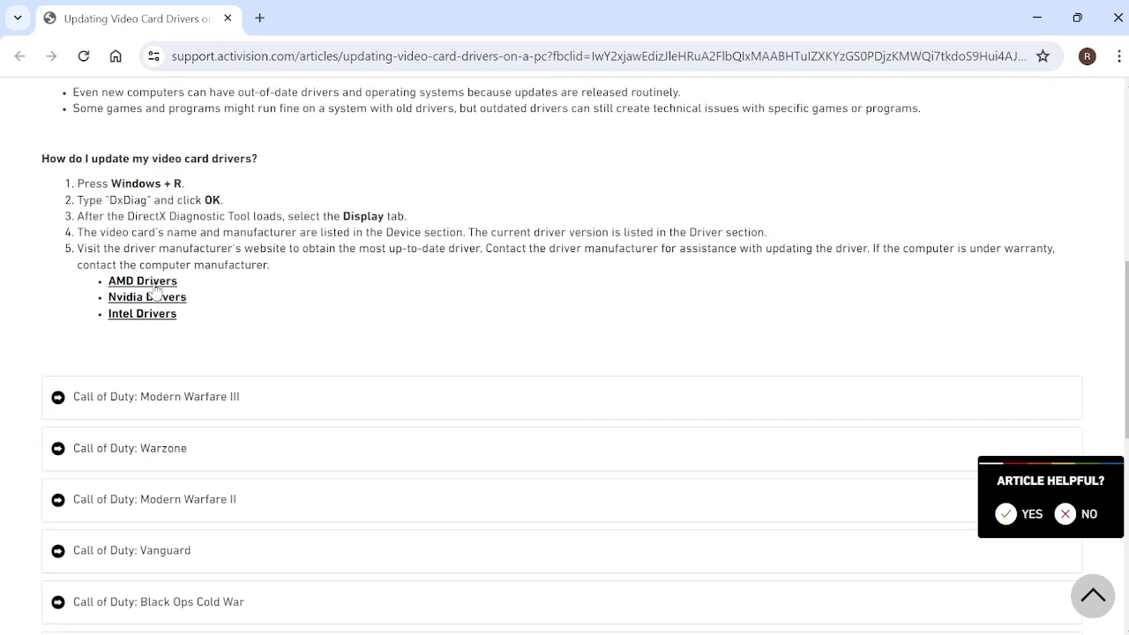
{"action": "right_click", "coordinate": [143, 280]}
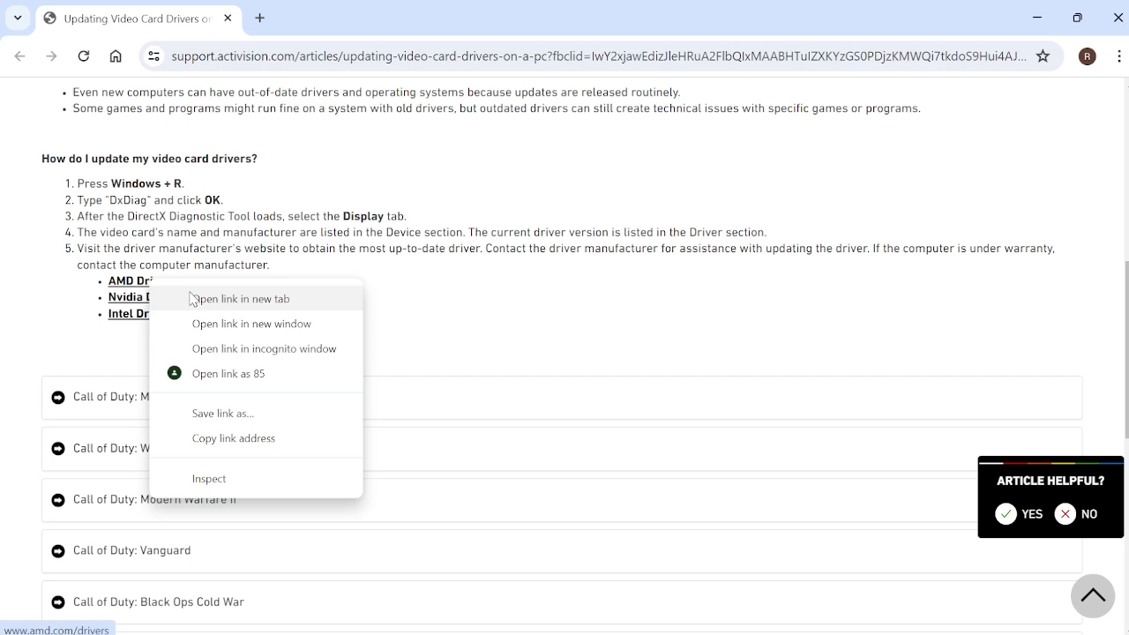
{"action": "left_click", "coordinate": [239, 299]}
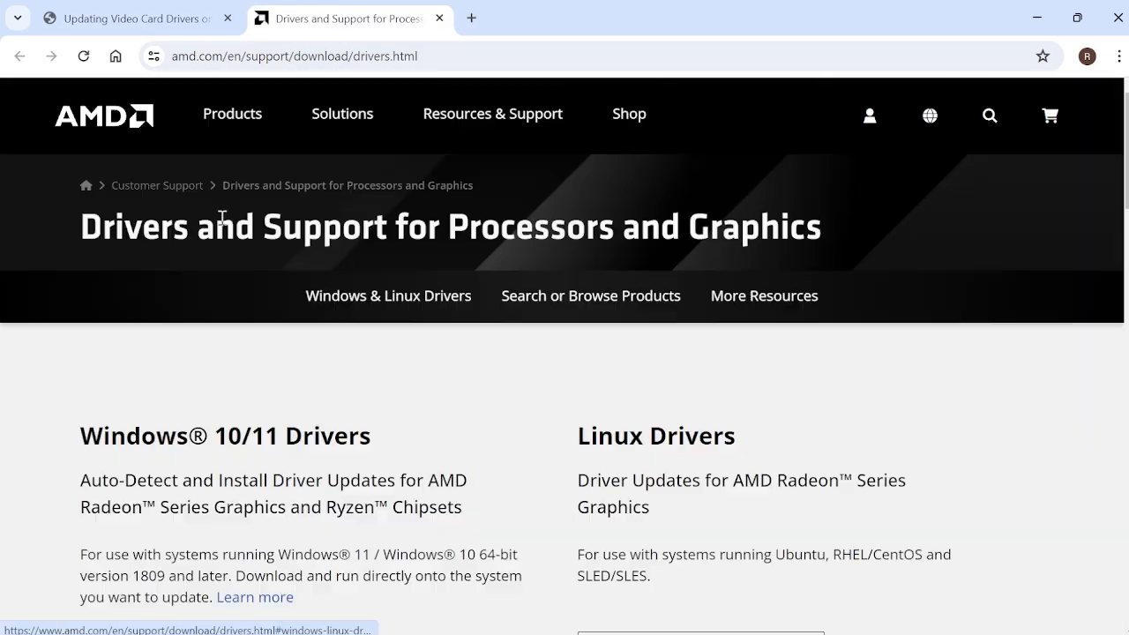
Step: Start AMD's Windows driver download and return to the Activision article tab
{"action": "scroll", "scroll_direction": "down", "scroll_amount": 3}
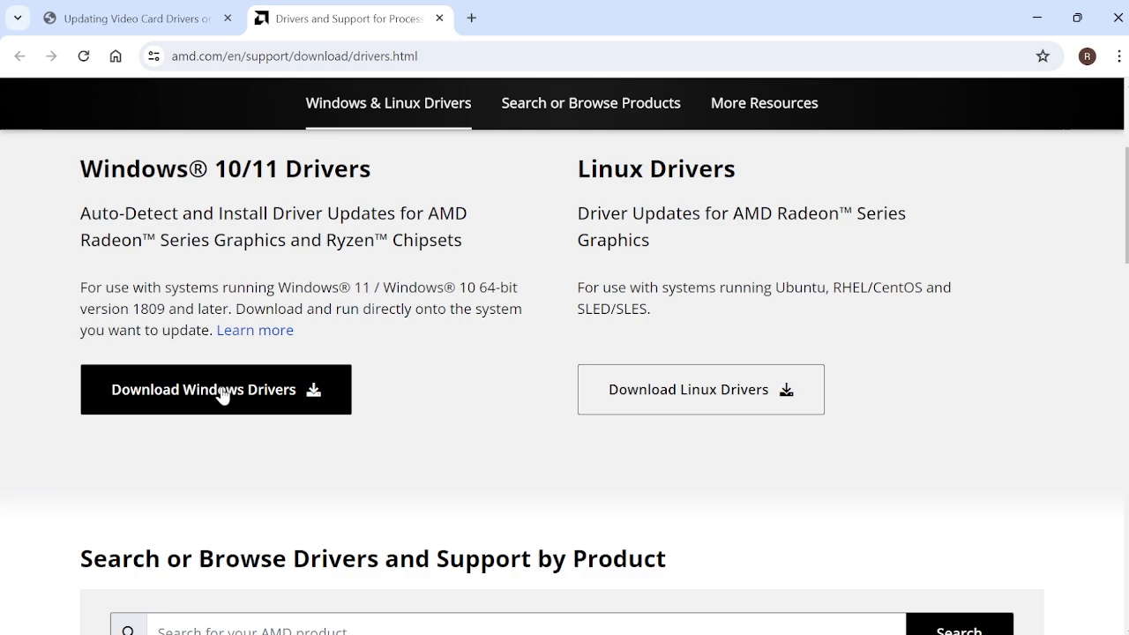
{"action": "left_click", "coordinate": [216, 390]}
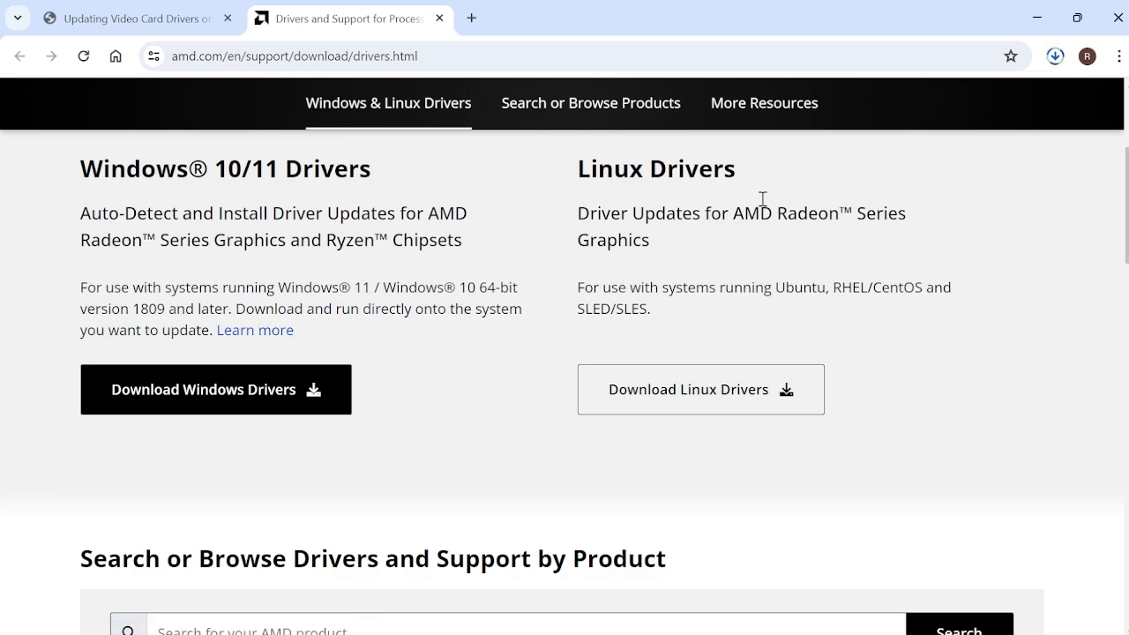
{"action": "left_click", "coordinate": [132, 17]}
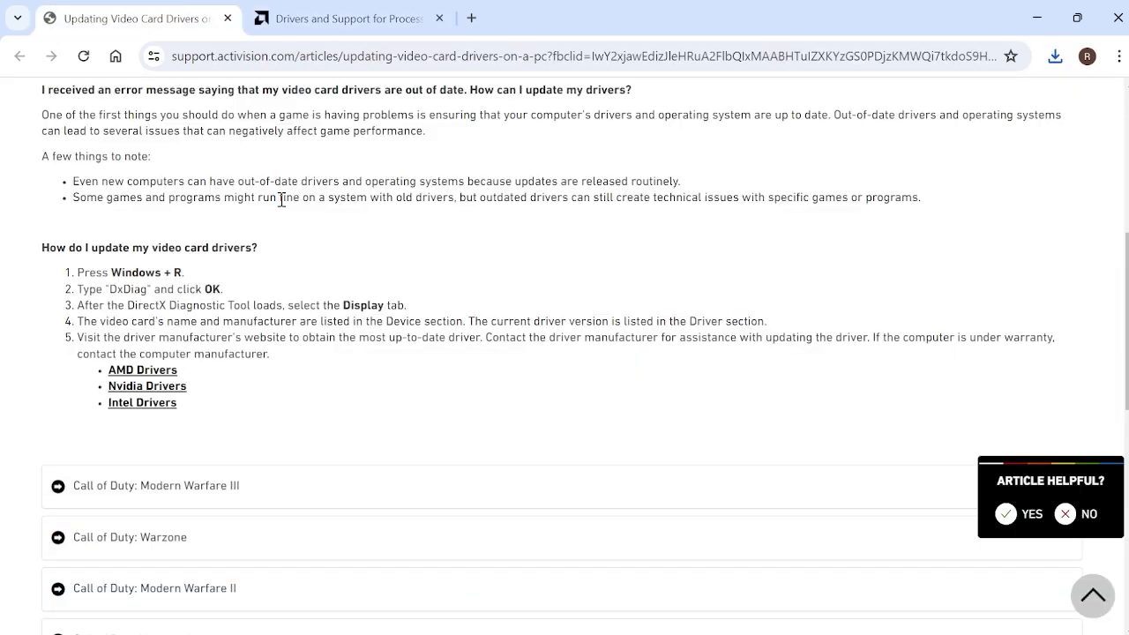
{"action": "left_click", "coordinate": [413, 617]}
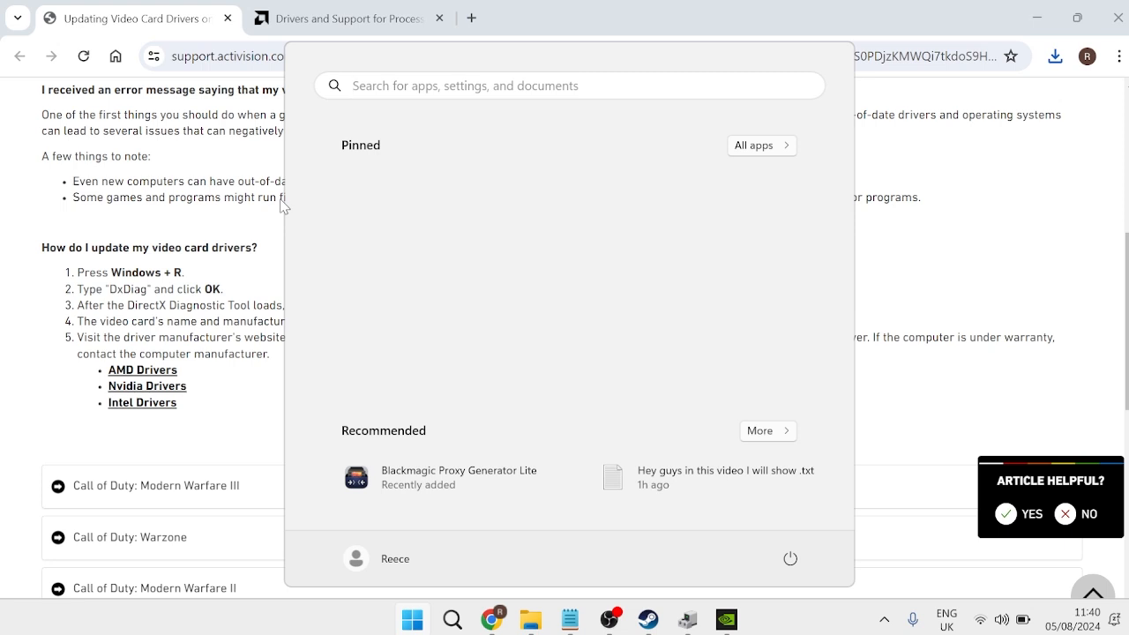
{"action": "type", "text": "run"}
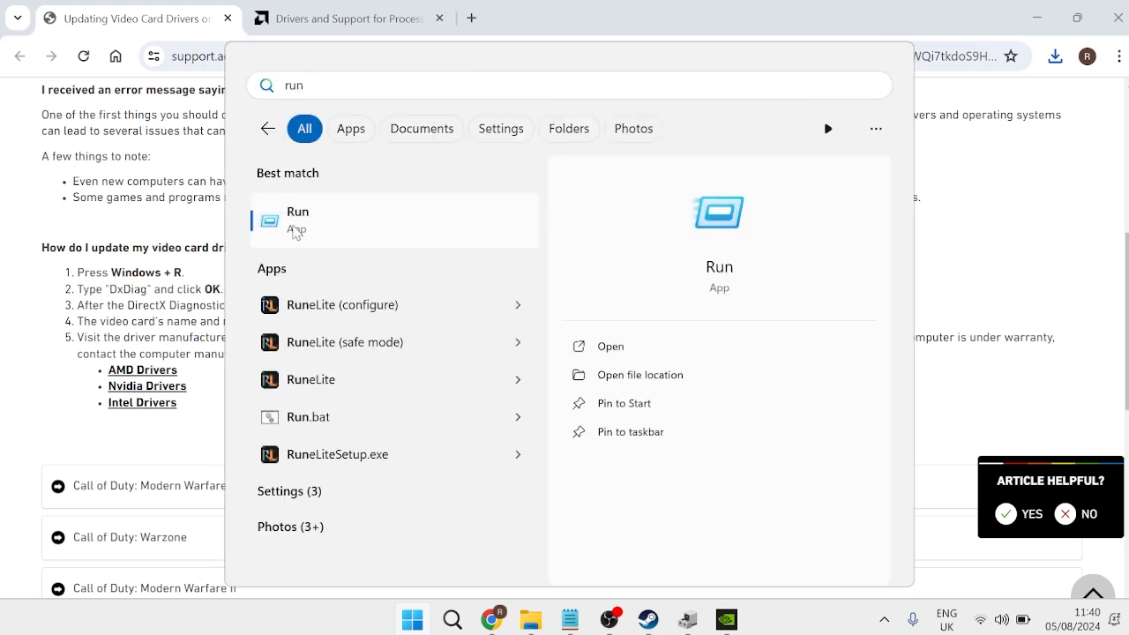
{"action": "left_click", "coordinate": [296, 219]}
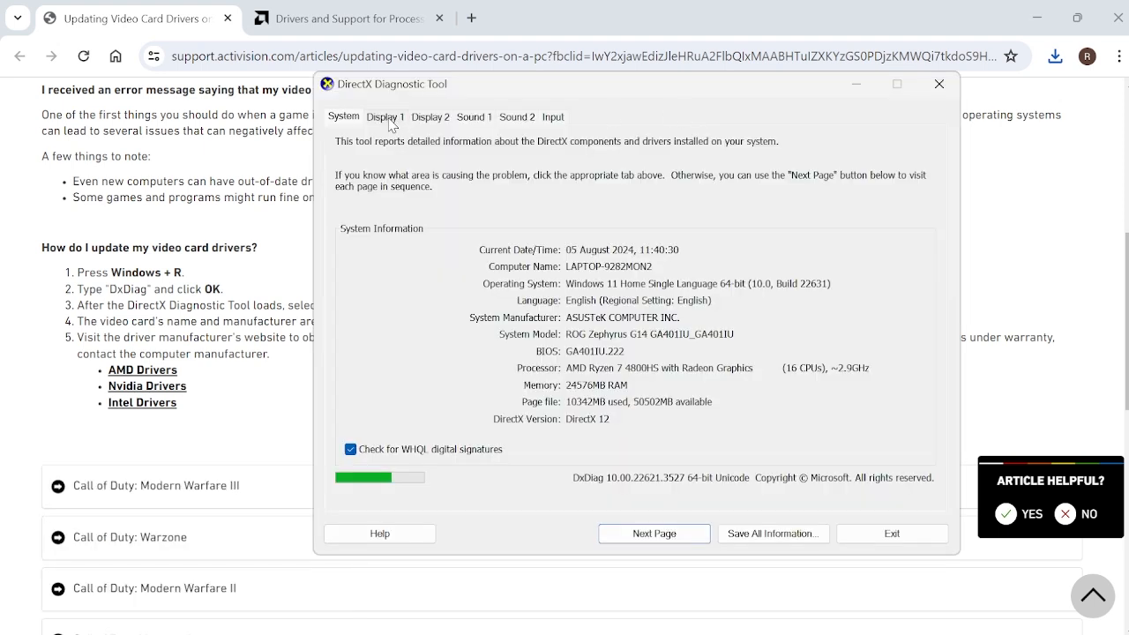
{"action": "left_click", "coordinate": [385, 116]}
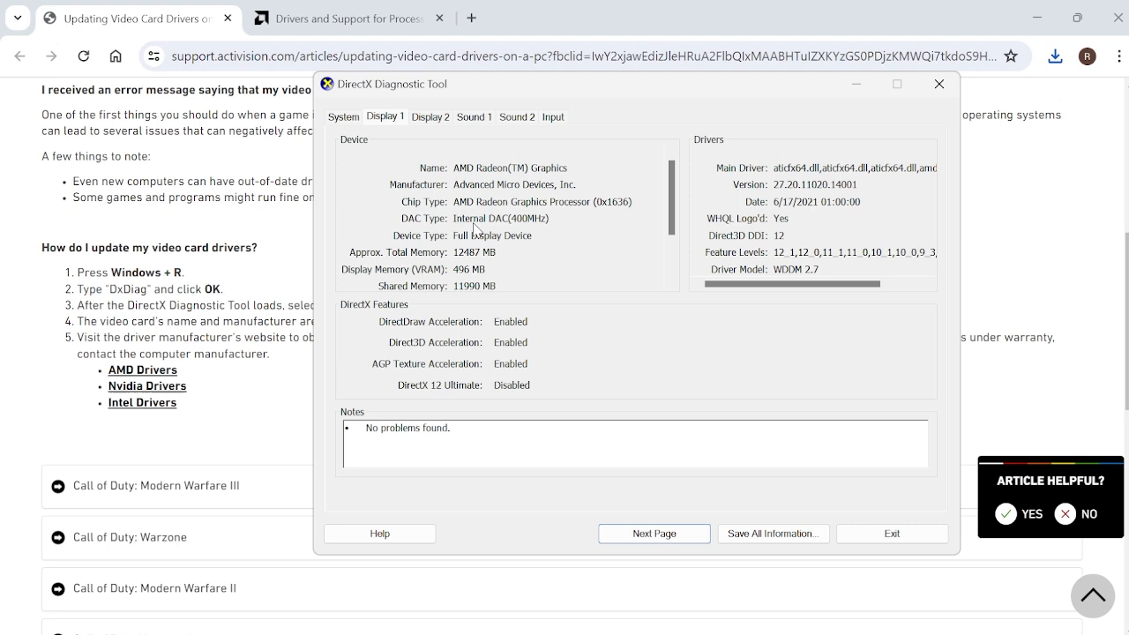
{"action": "mouse_move", "coordinate": [579, 211]}
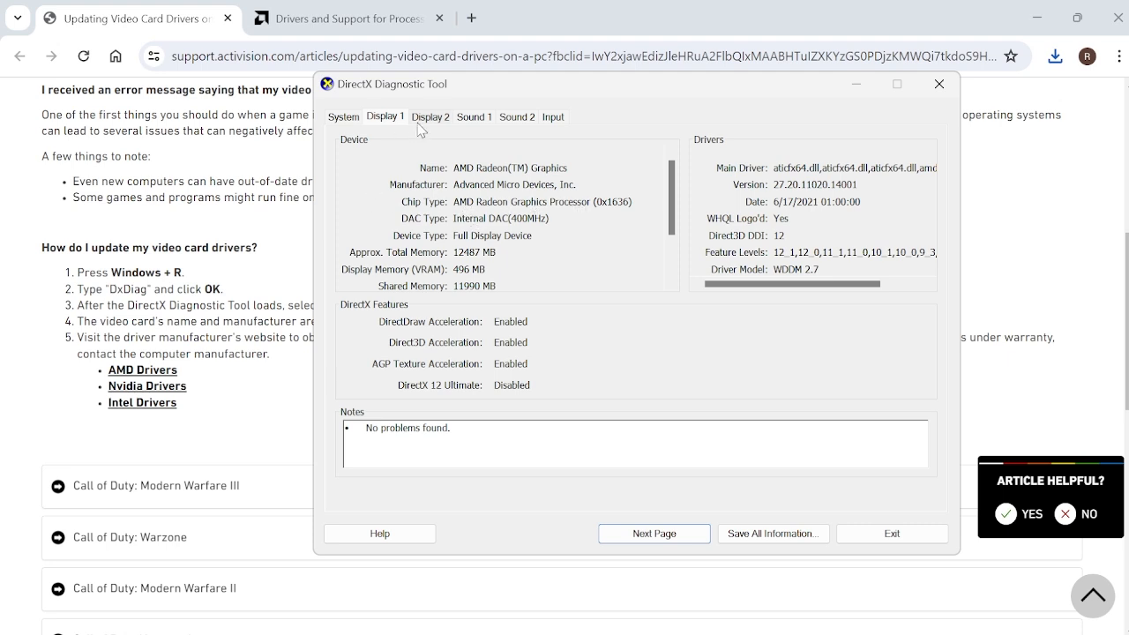
{"action": "left_click", "coordinate": [430, 117]}
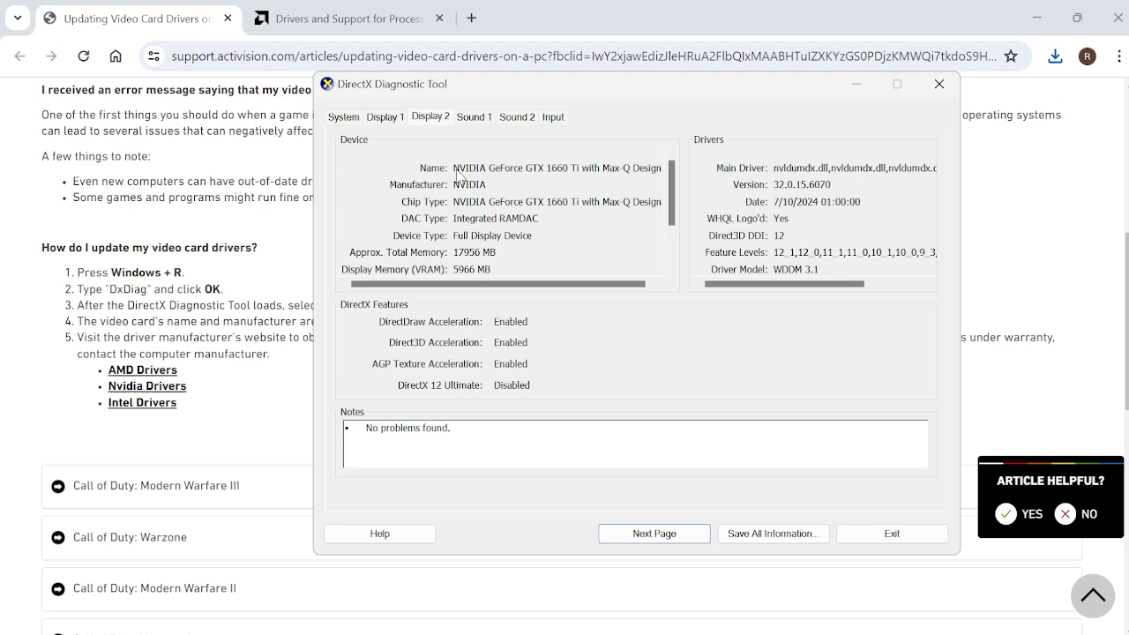
{"action": "mouse_move", "coordinate": [522, 180]}
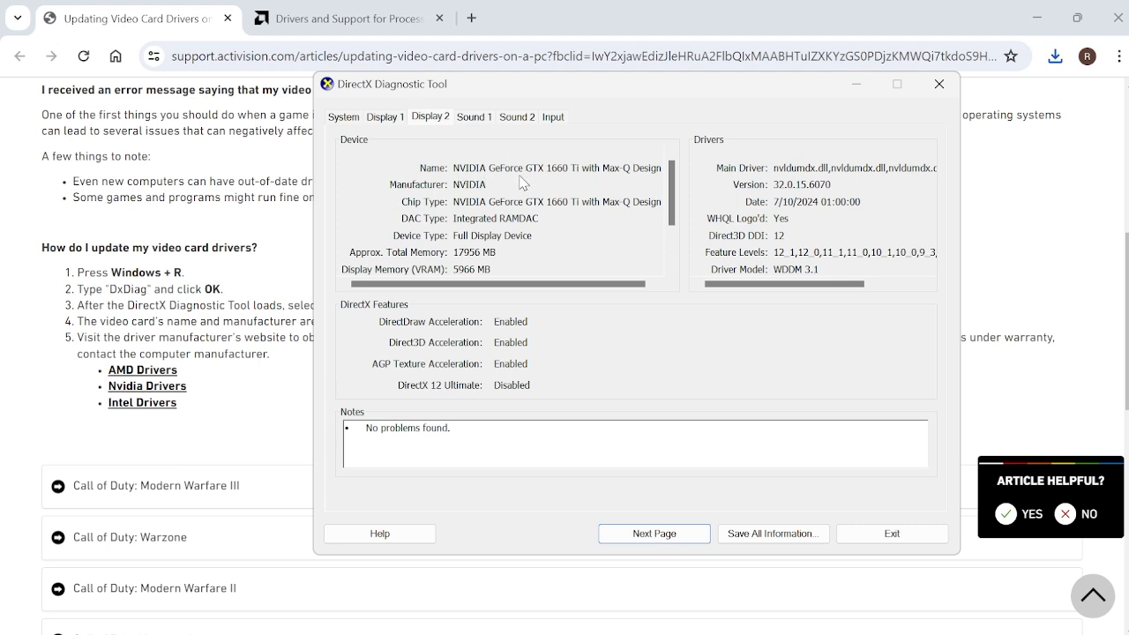
{"action": "left_click", "coordinate": [938, 85]}
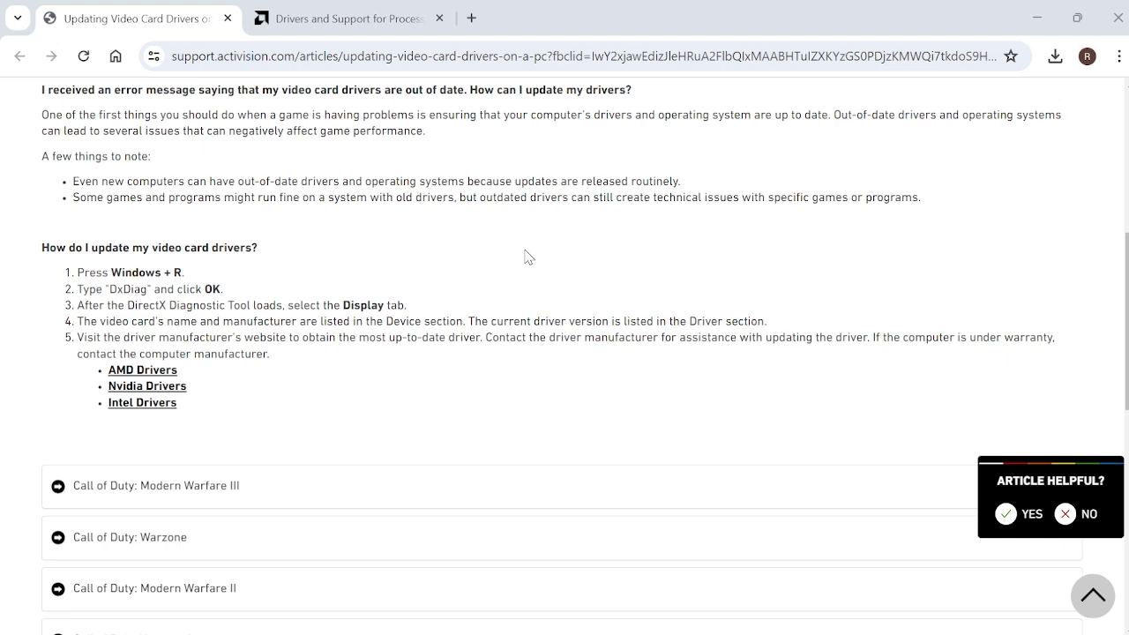
{"action": "mouse_move", "coordinate": [613, 173]}
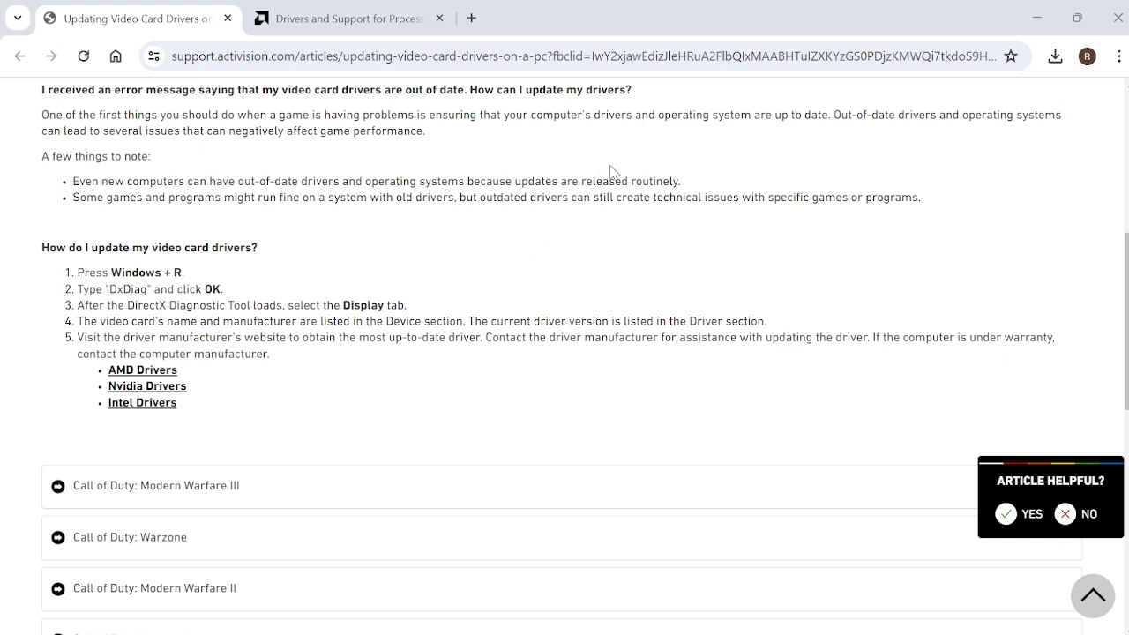